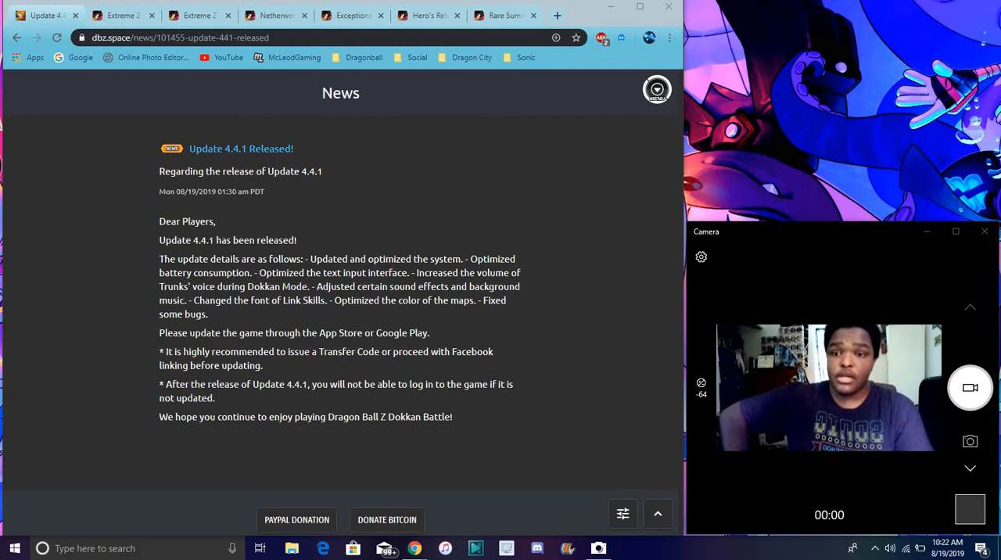
# Switch to the Super Janemba Extreme Z-Battle tab and scroll into its stage table.
pyautogui.click(117, 15)
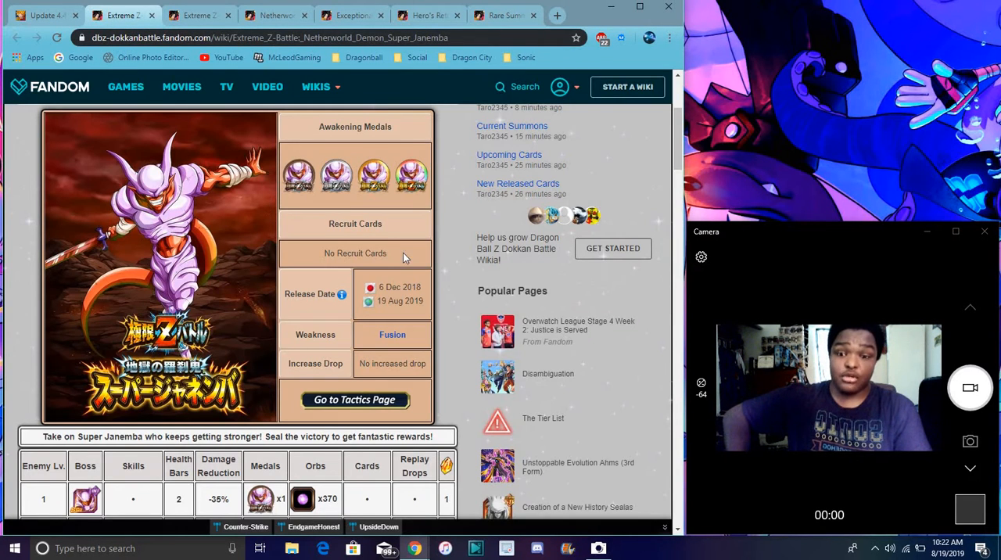
pyautogui.scroll(-3)
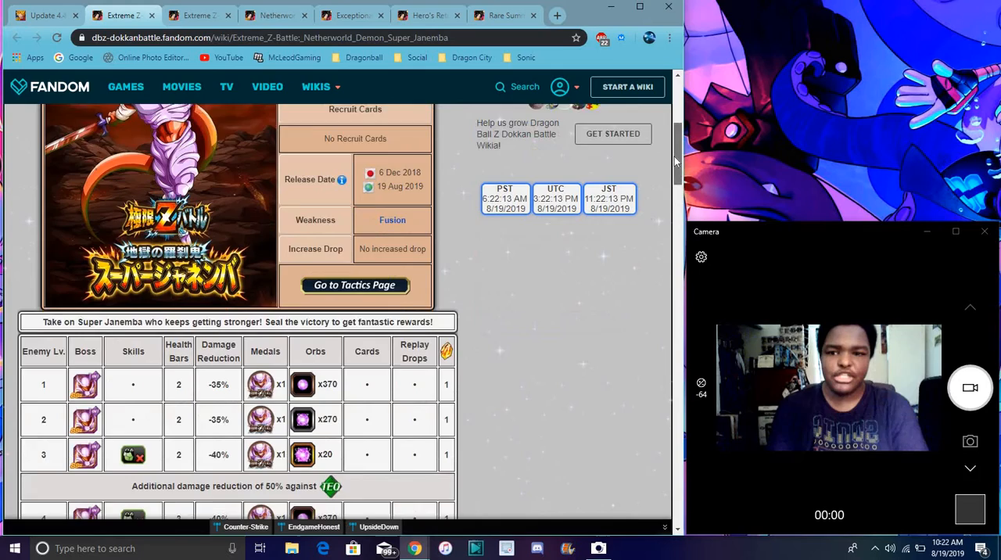
pyautogui.scroll(-3)
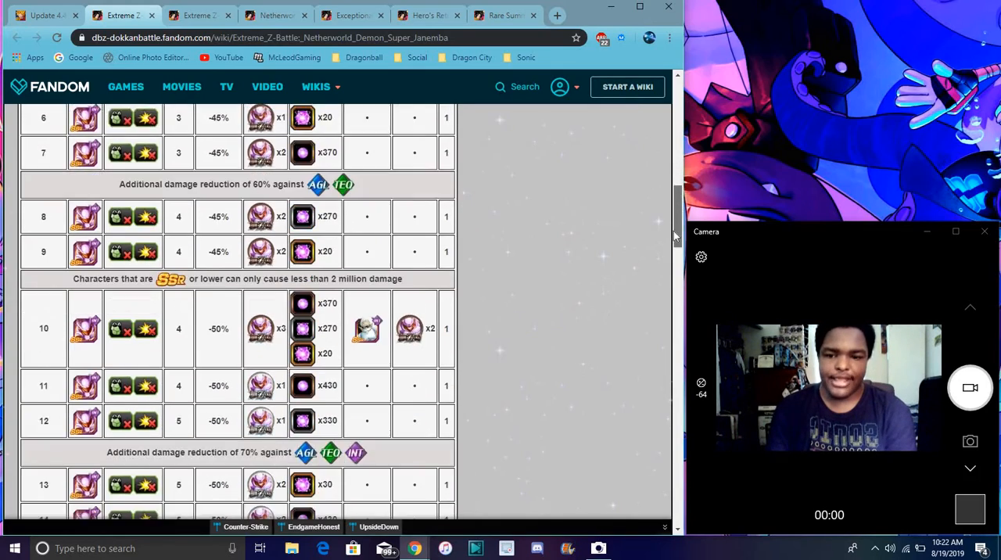
pyautogui.scroll(-3)
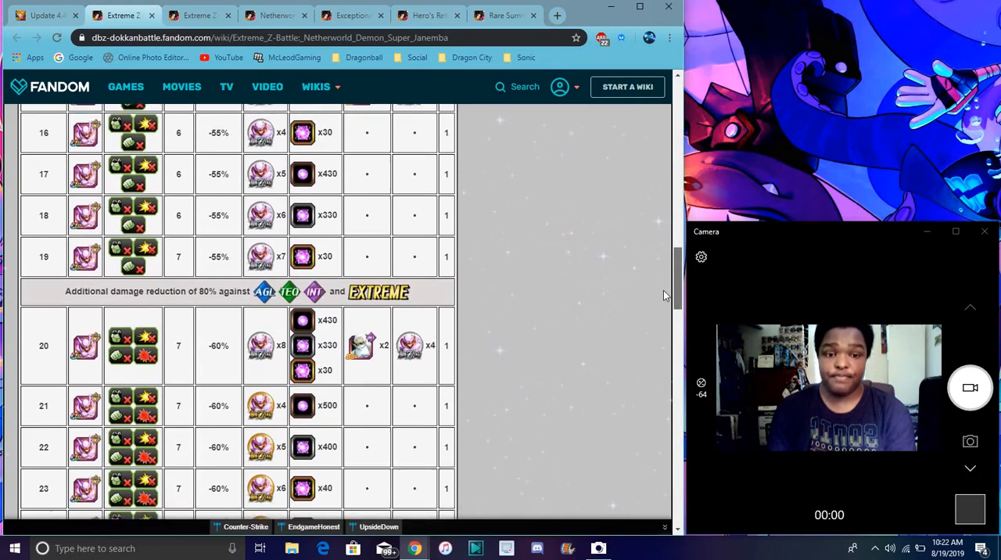
pyautogui.scroll(-3)
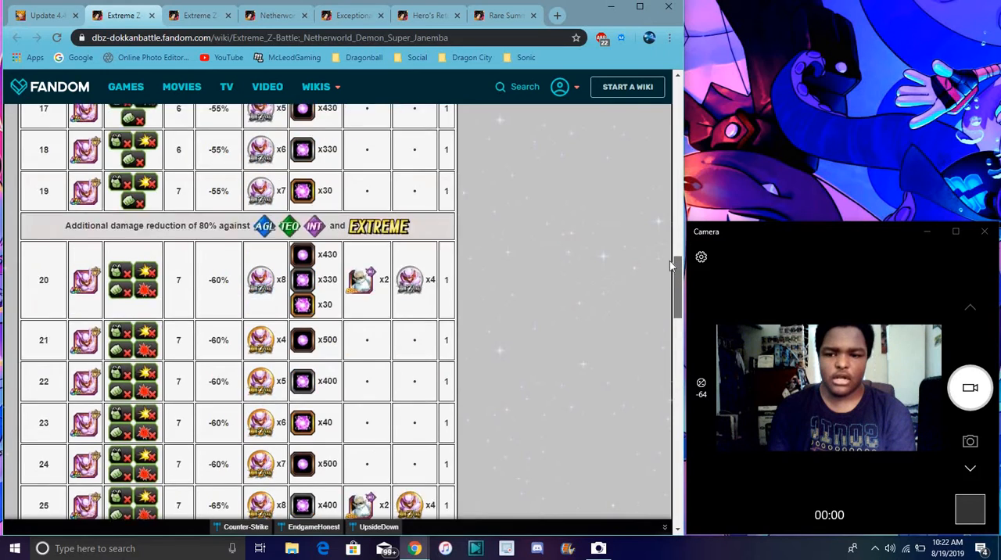
# Scroll down to Total Rewards and select the Fusion category tab.
pyautogui.scroll(-3)
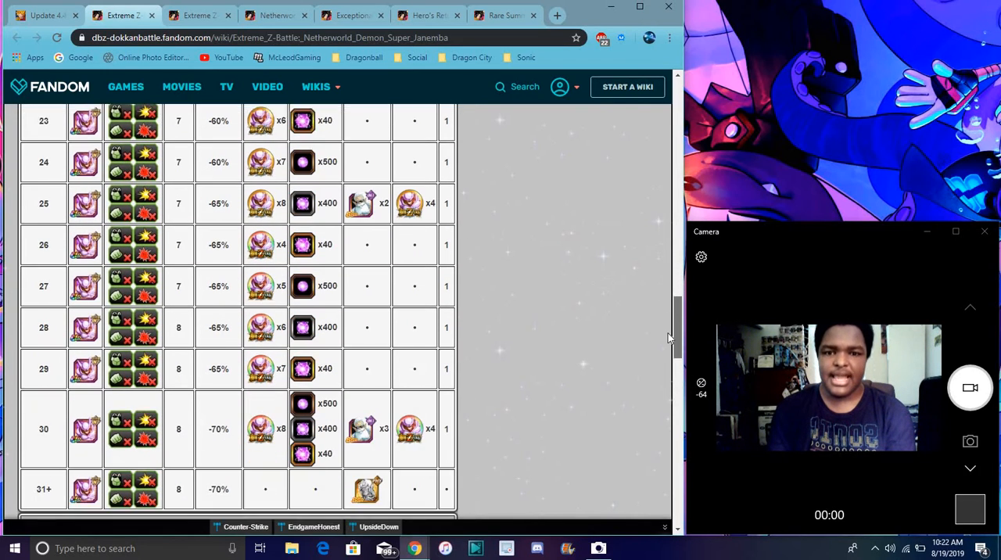
pyautogui.scroll(-3)
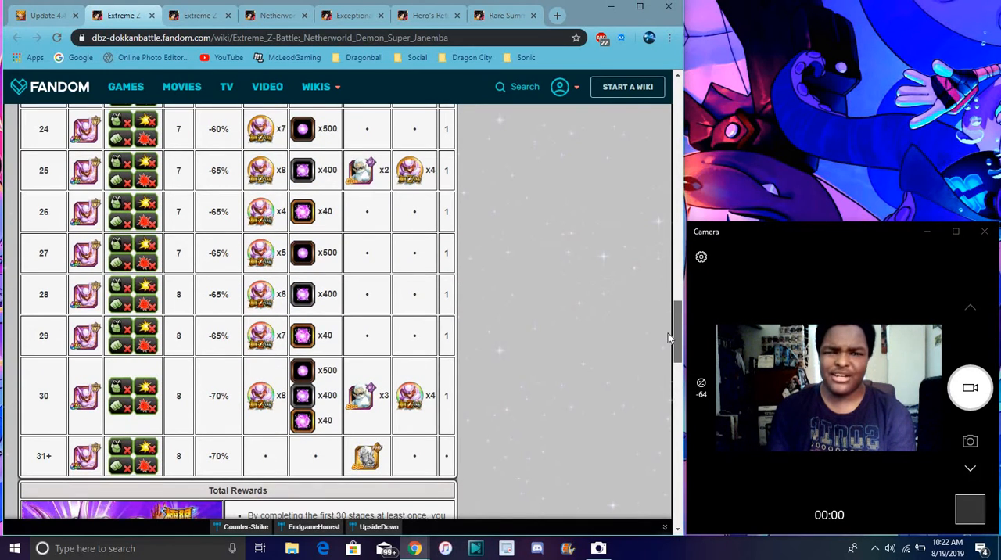
pyautogui.scroll(-3)
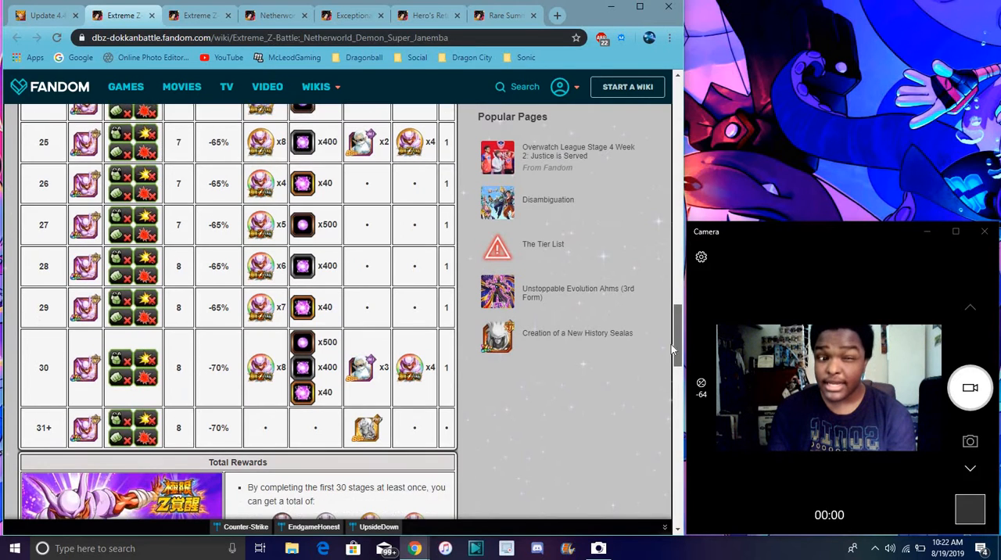
pyautogui.scroll(-3)
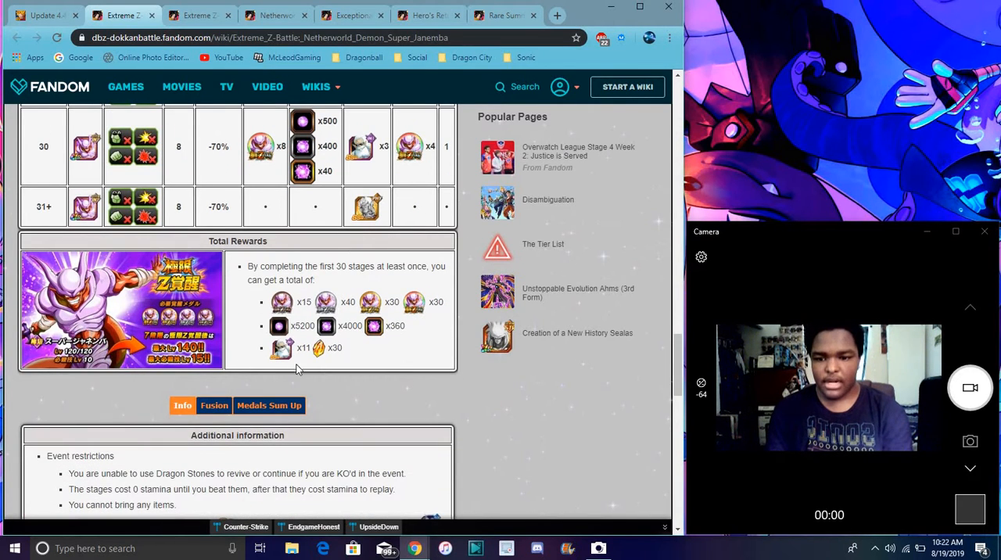
pyautogui.click(213, 405)
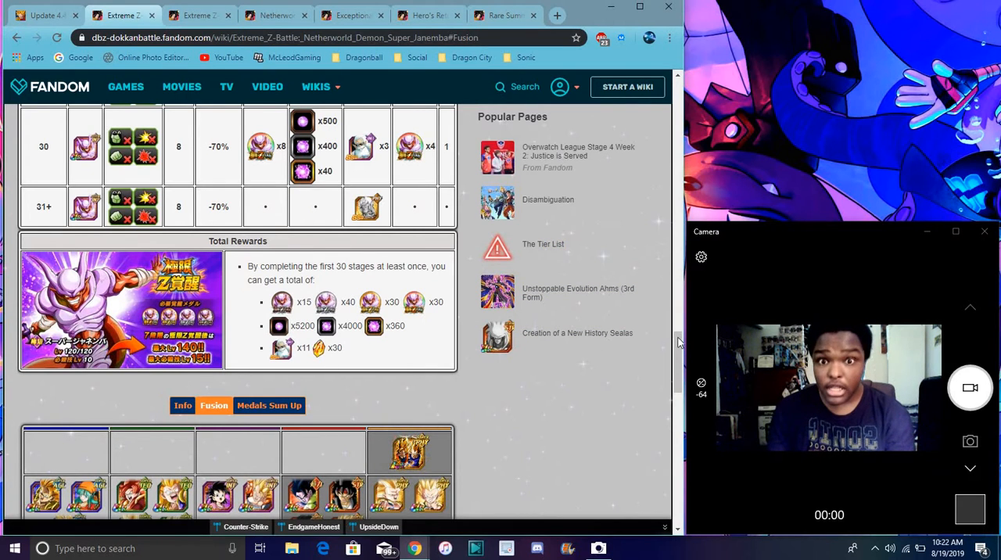
# Scroll through the Fusion category character card grid down to the Missions section.
pyautogui.scroll(-3)
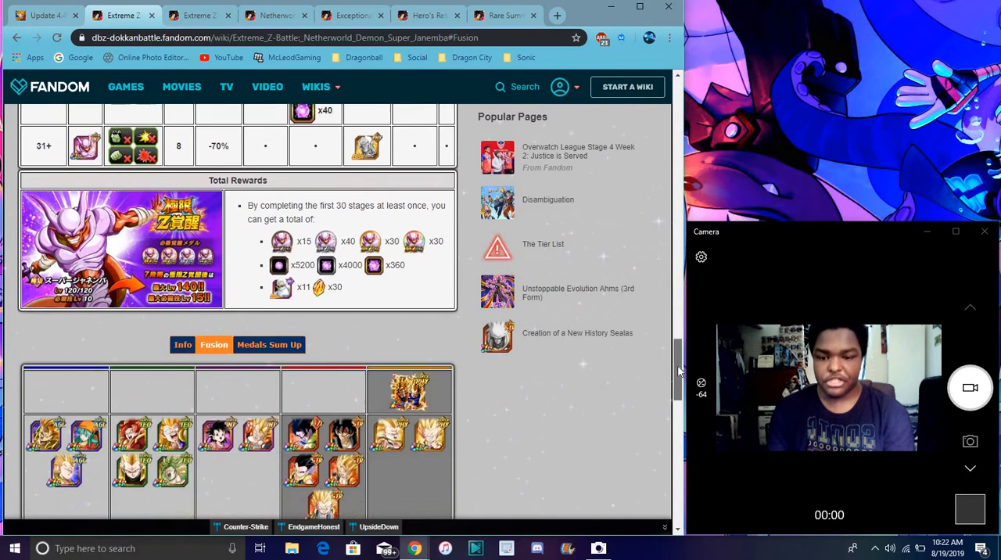
pyautogui.scroll(-3)
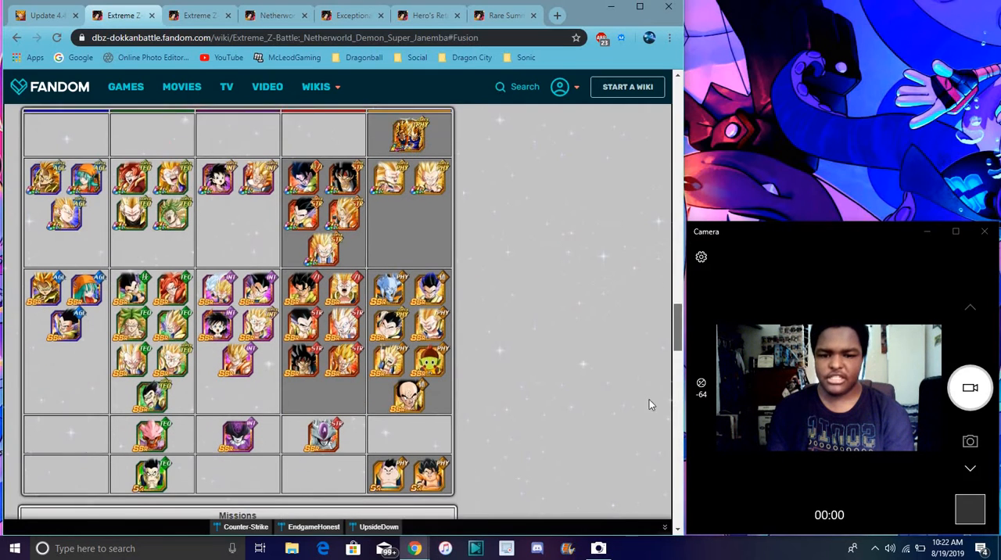
pyautogui.scroll(-3)
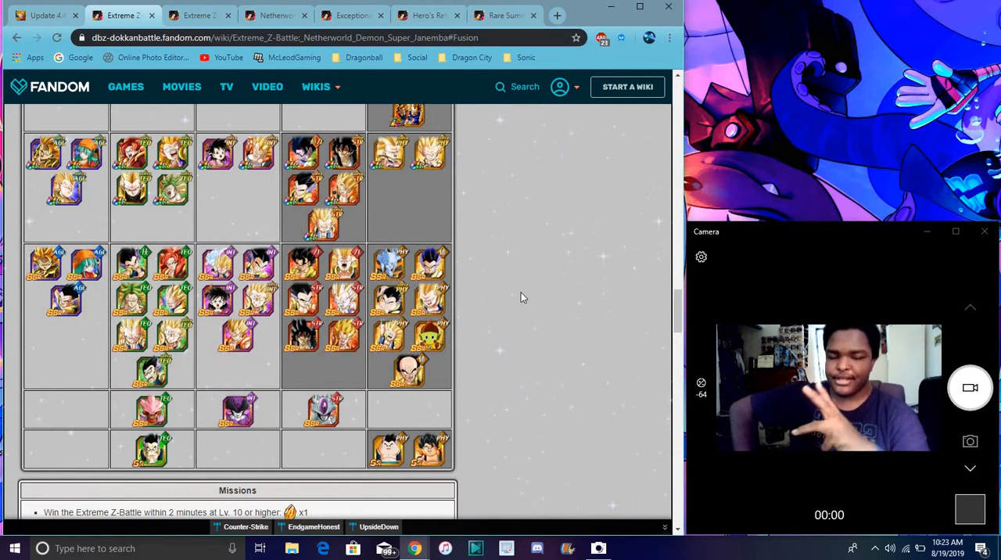
pyautogui.moveTo(702, 287)
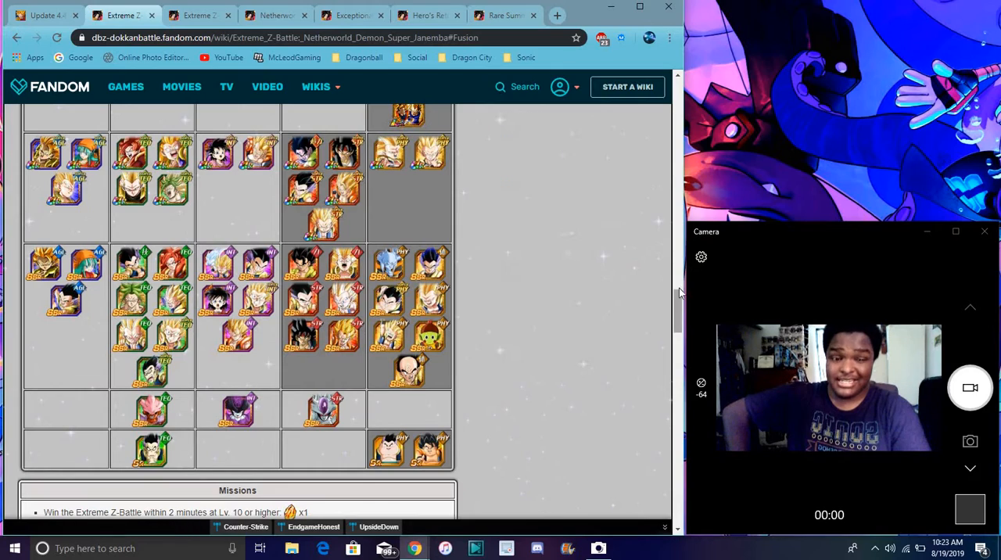
# Scroll the Netherworld Demon Super Janemba page to review its Extreme Z-Awakened skills and stats.
pyautogui.scroll(-3)
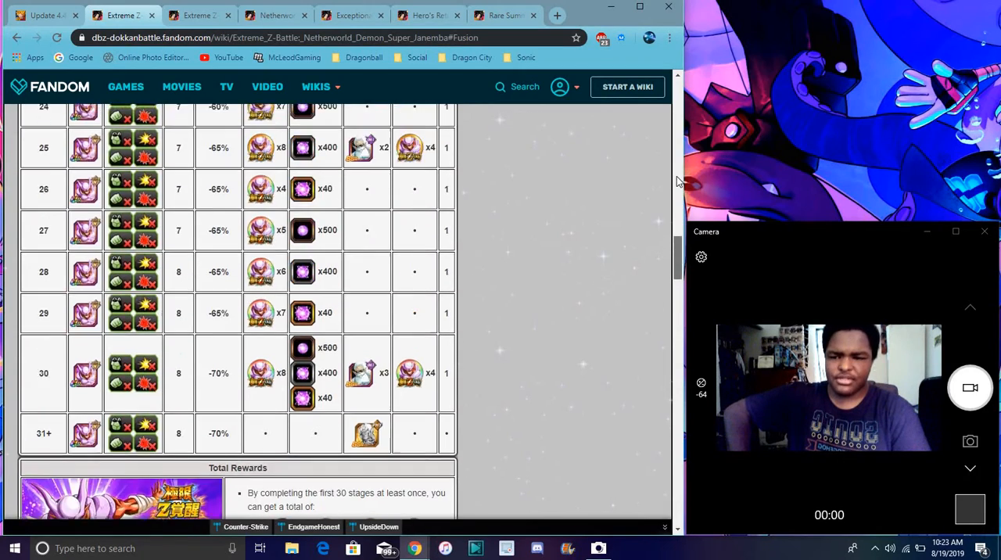
pyautogui.scroll(3)
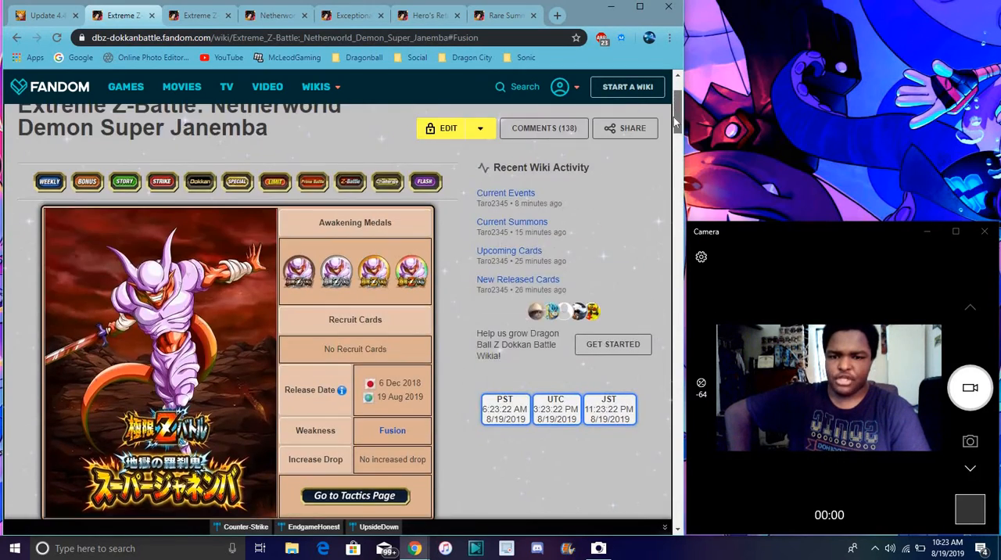
pyautogui.scroll(-3)
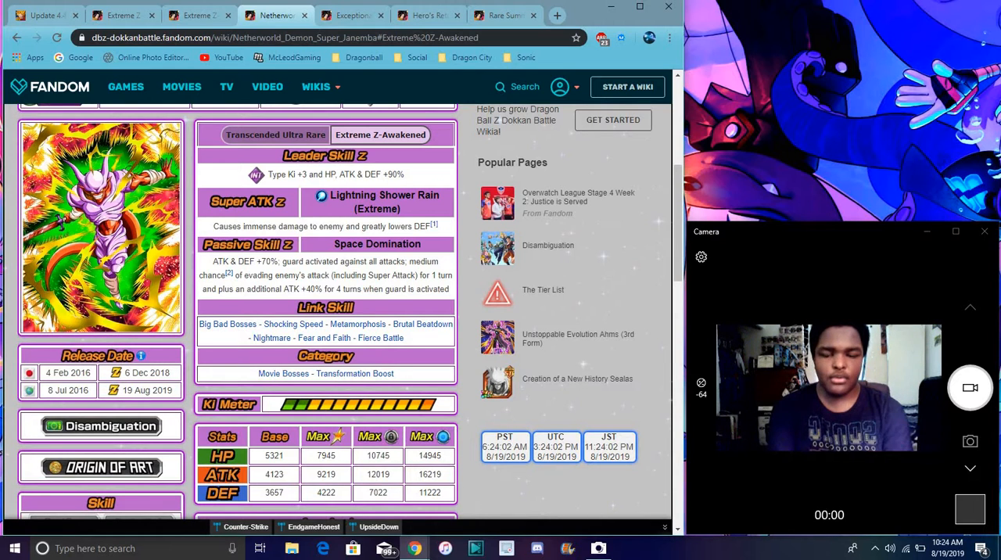
# Compare the Exceptional Potential and Super Kamehameha Ultimate Gohan EZA pages.
pyautogui.click(352, 15)
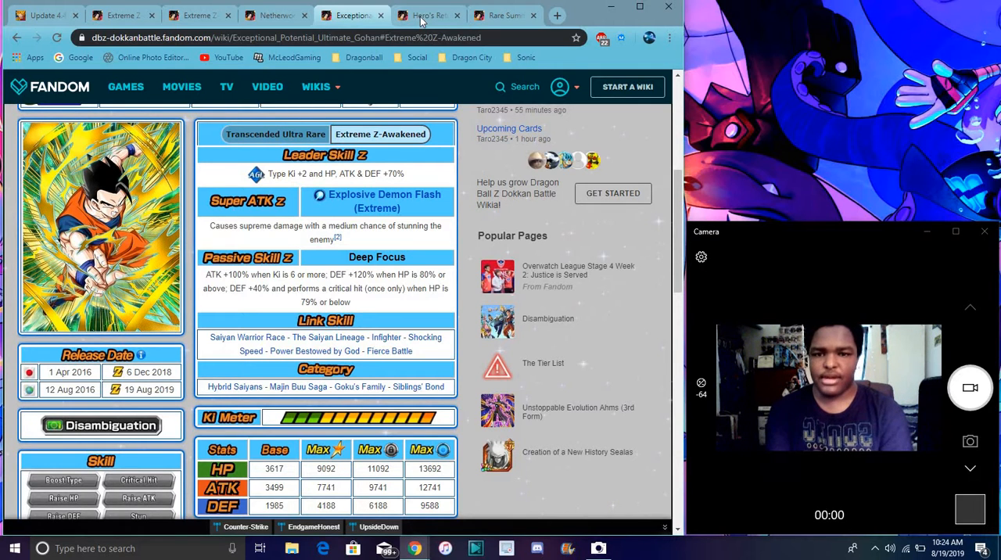
pyautogui.click(428, 15)
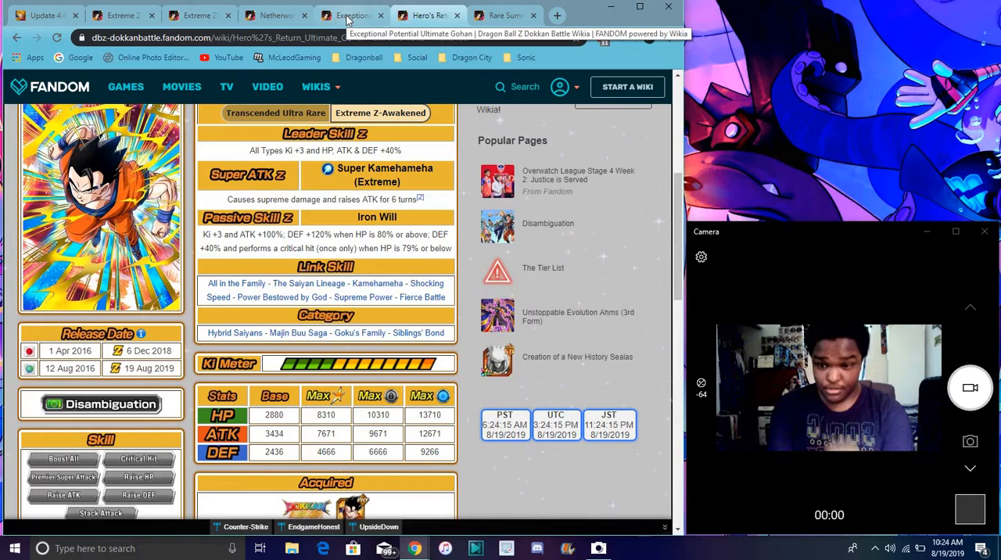
pyautogui.click(351, 15)
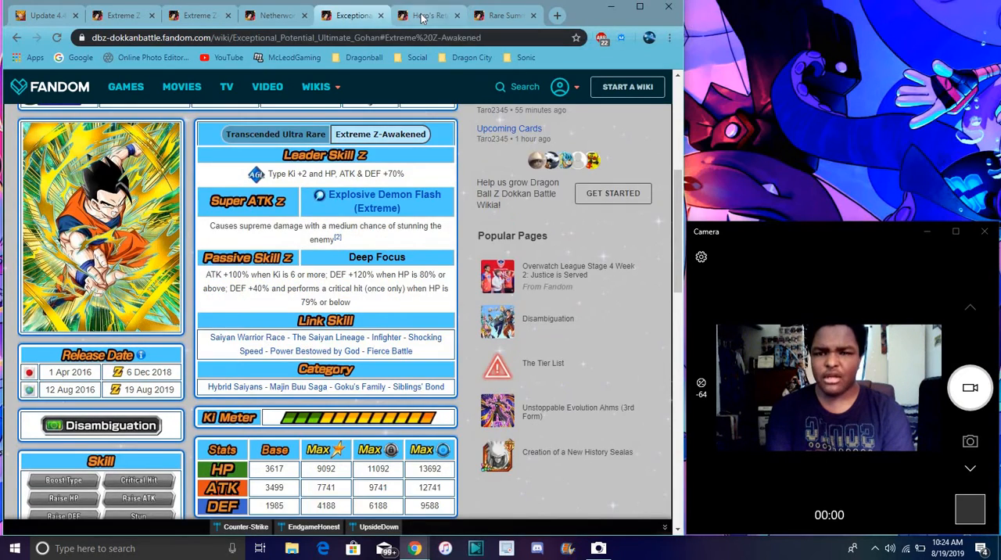
# View the Ultimate Power Surge Ultimate Gohan battle page, then return to Super Janemba's.
pyautogui.click(500, 15)
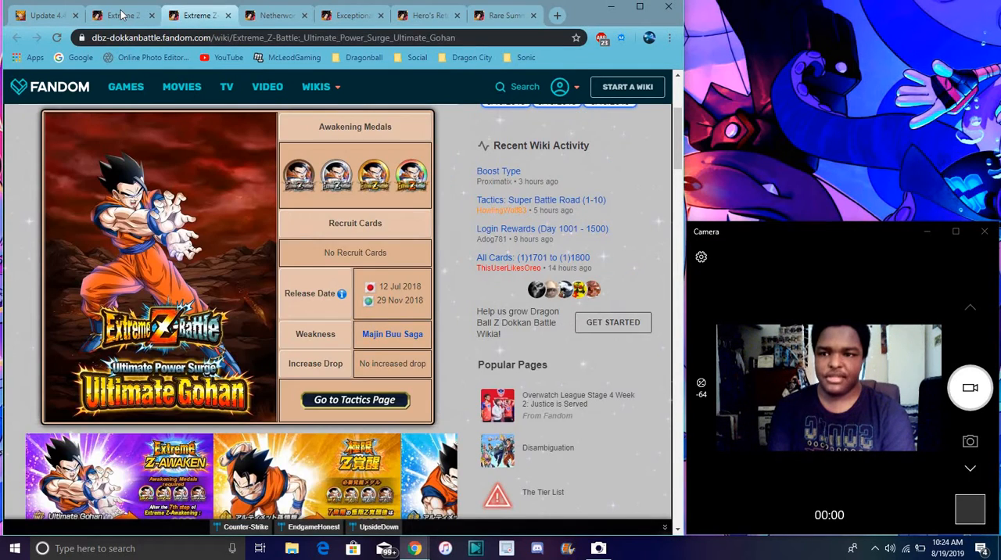
pyautogui.click(121, 15)
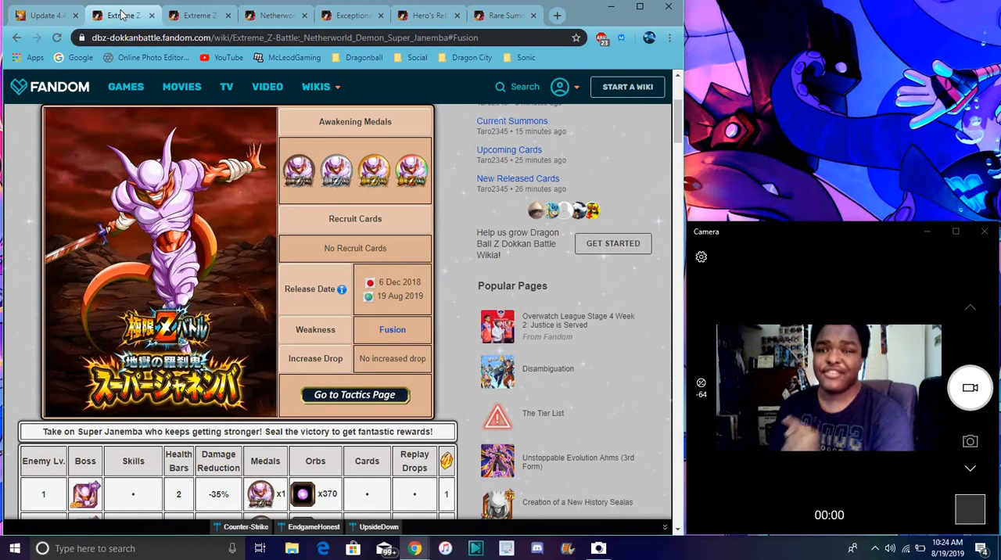